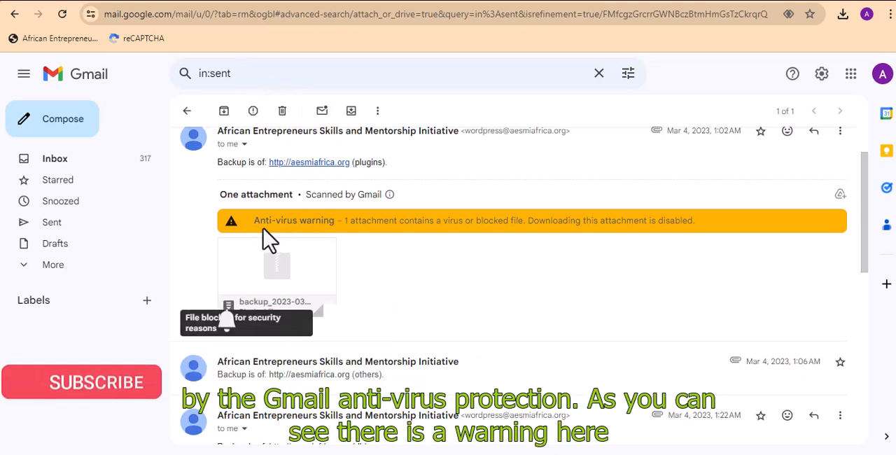
mouse_move(427, 240)
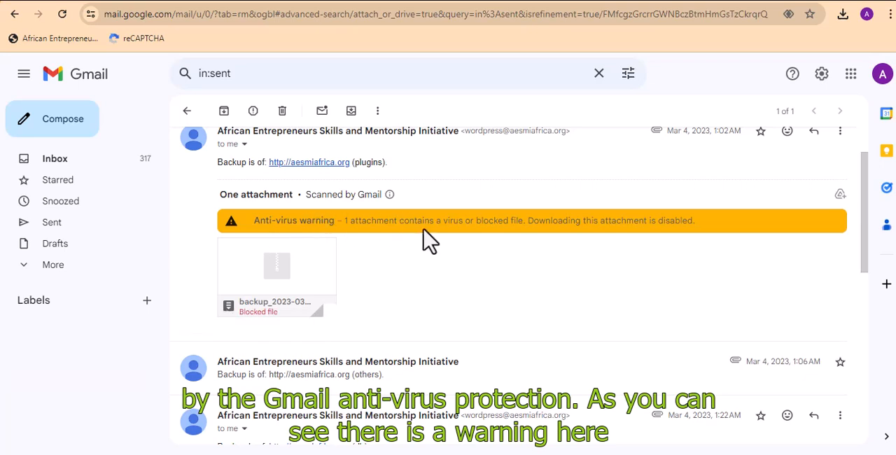
mouse_move(622, 244)
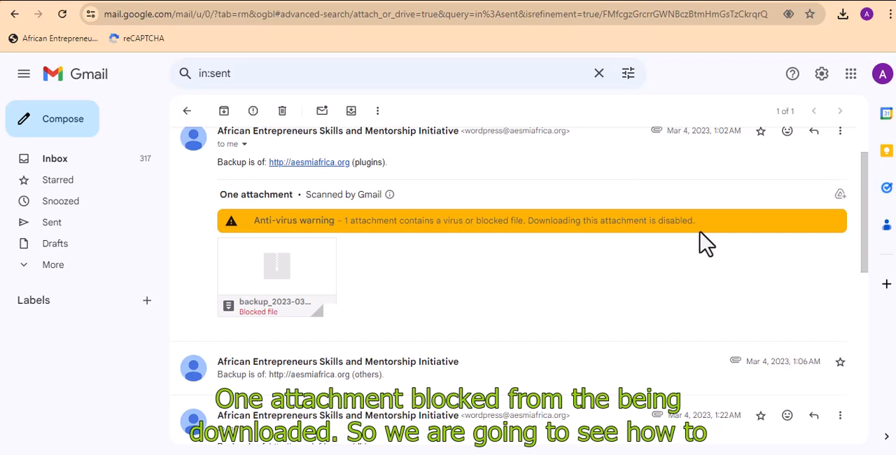
mouse_move(594, 311)
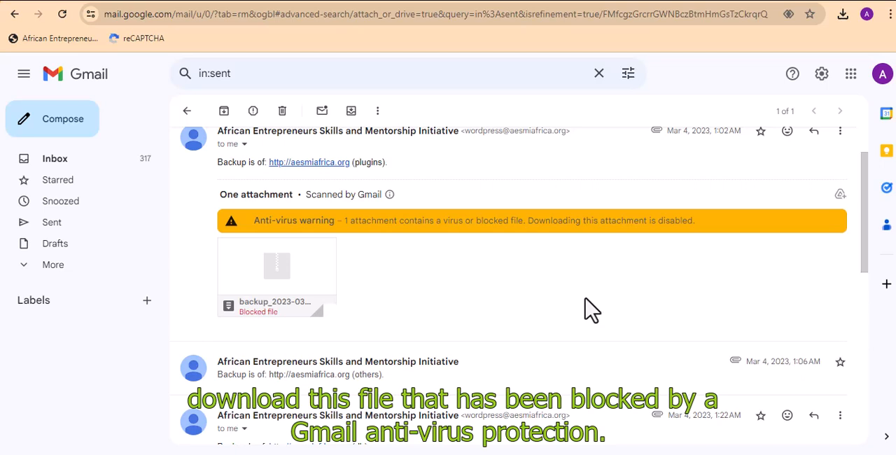
mouse_move(605, 343)
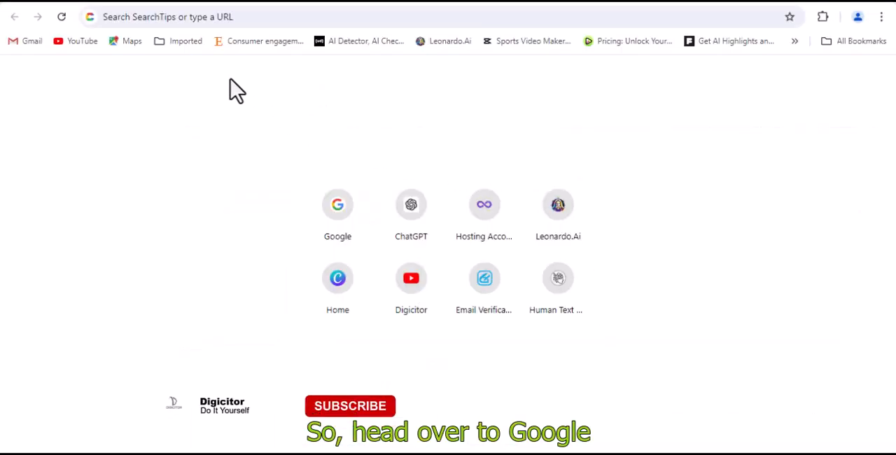
- Search Google for 'thunderbird email' from the new tab page
left_click(337, 205)
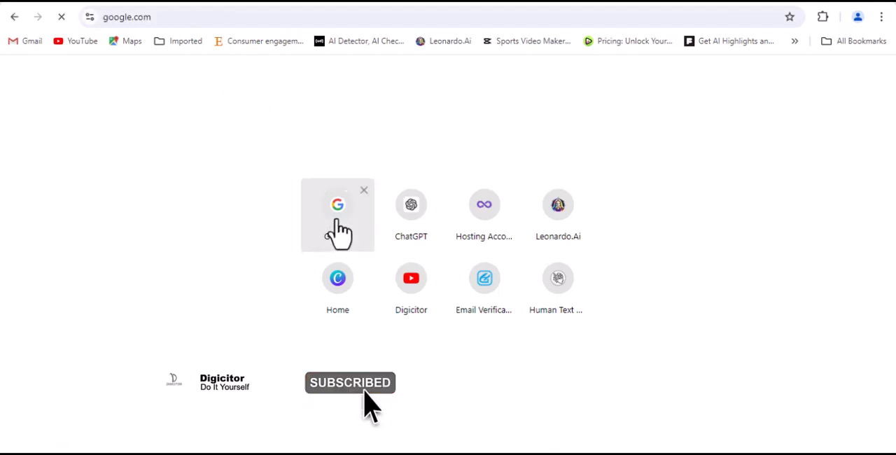
left_click(337, 216)
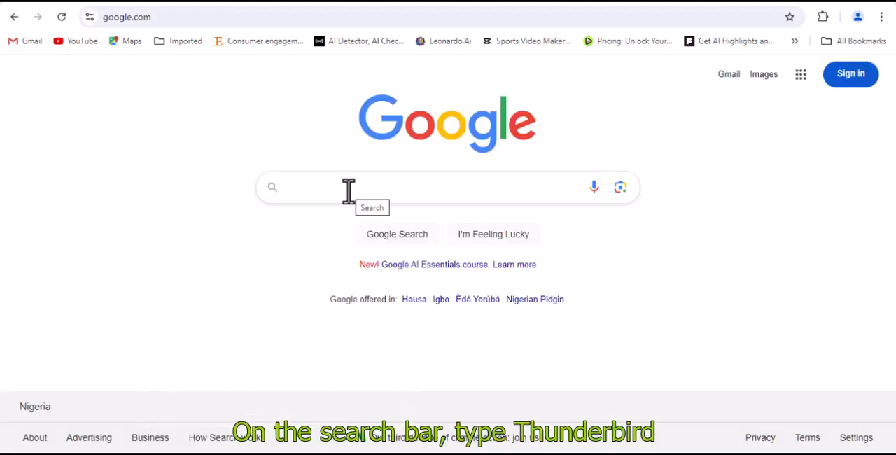
type("T")
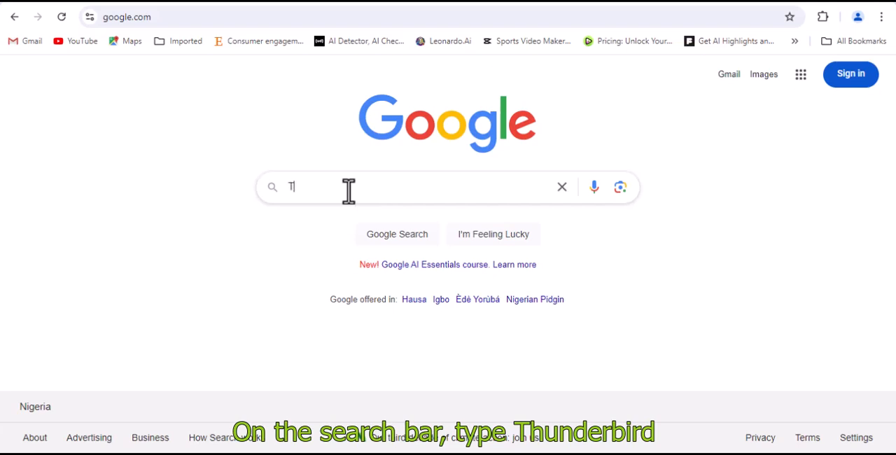
type("hunf")
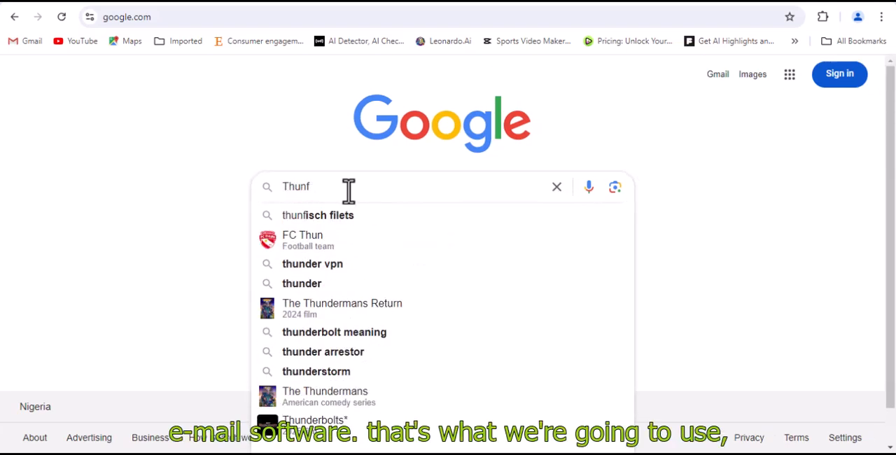
type("Thunderbit")
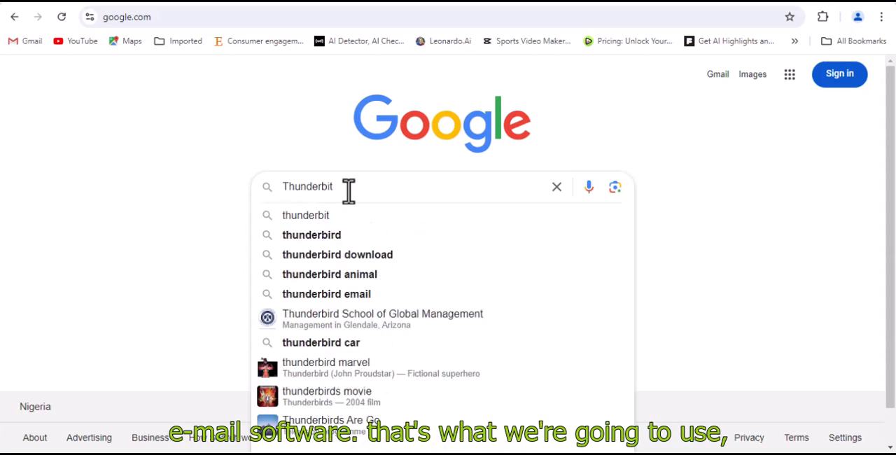
left_click(326, 294)
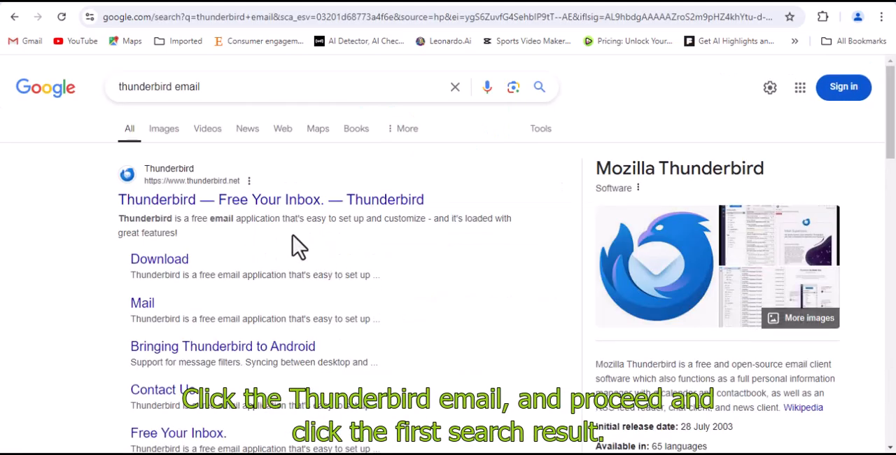
- Open the top result 'Thunderbird — Free Your Inbox' on thunderbird.net
left_click(268, 198)
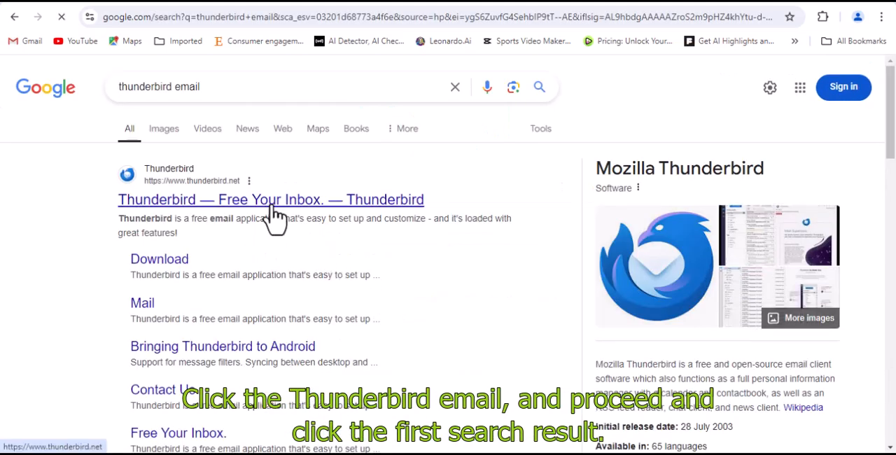
left_click(273, 199)
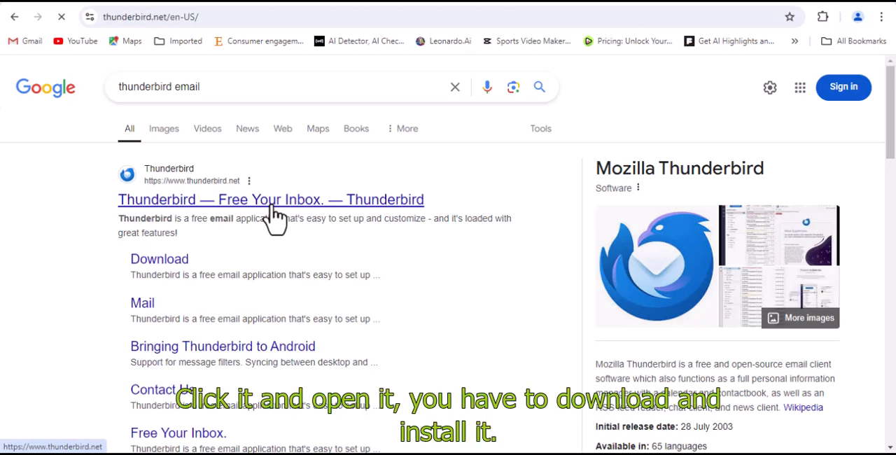
left_click(273, 199)
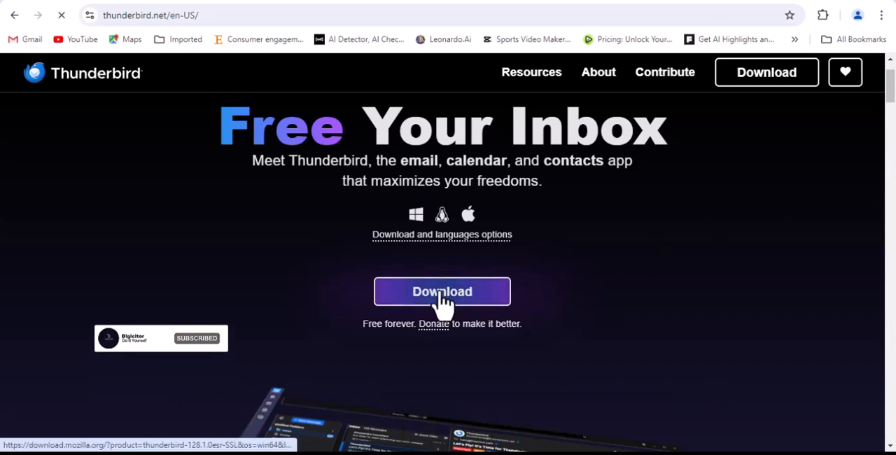
mouse_move(630, 280)
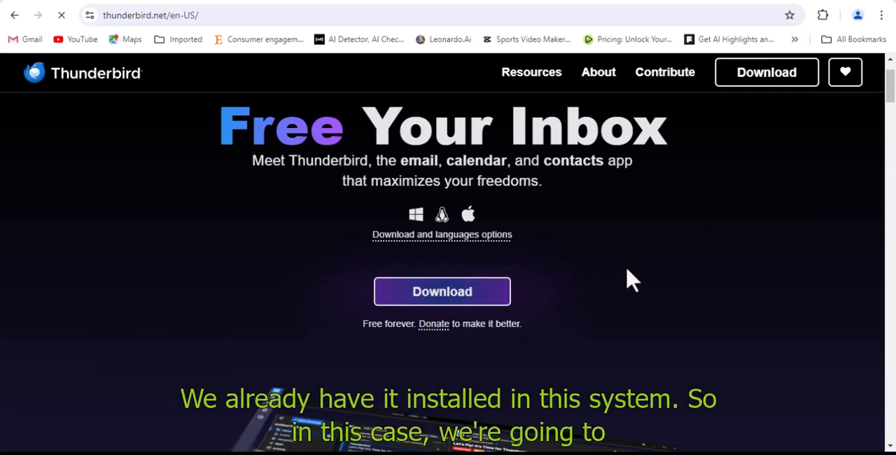
mouse_move(711, 236)
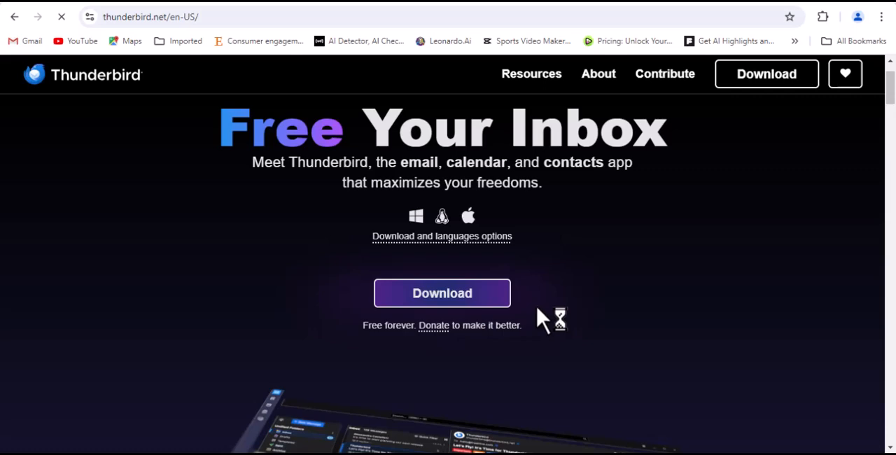
mouse_move(637, 434)
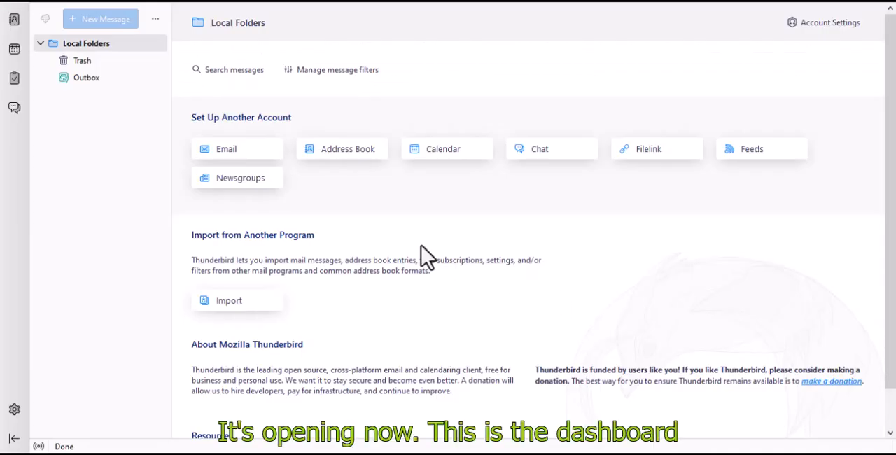
mouse_move(767, 227)
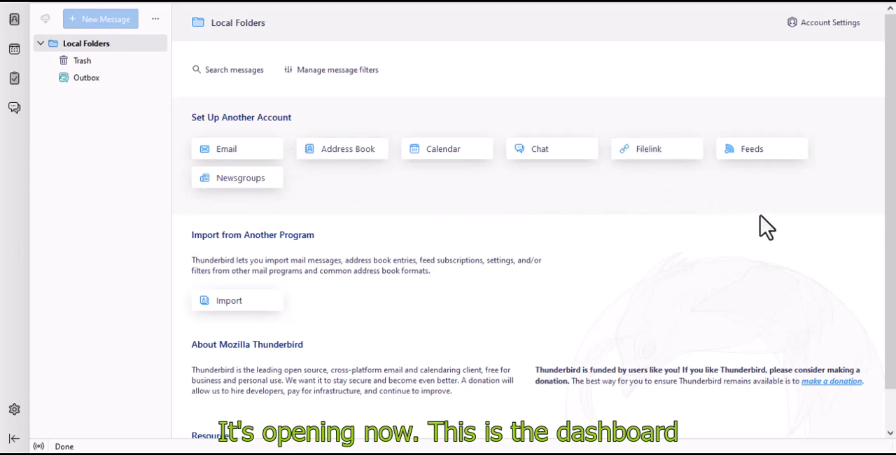
- Start adding an existing email account from the Local Folders dashboard
scroll("down", 3)
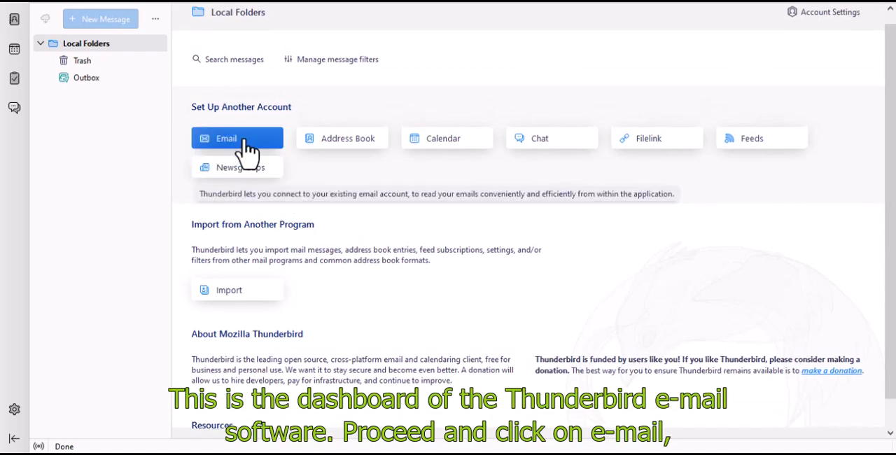
left_click(235, 137)
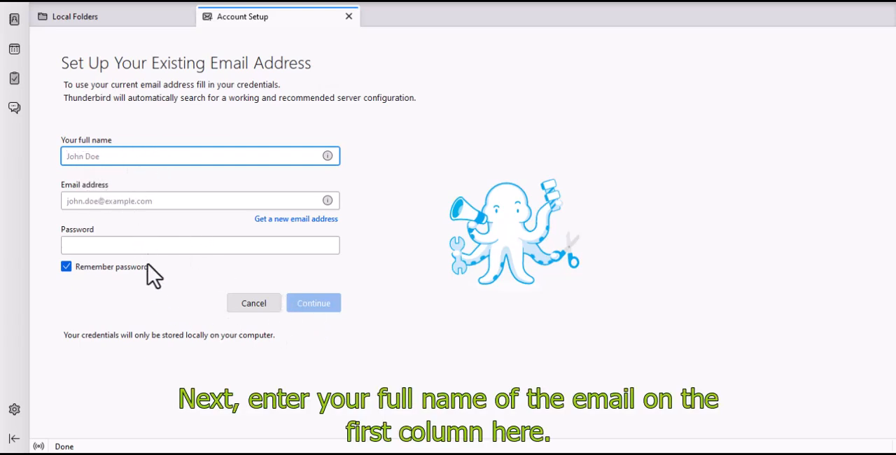
- Enter the name, Gmail address and password, then continue to find server settings
type("Ae")
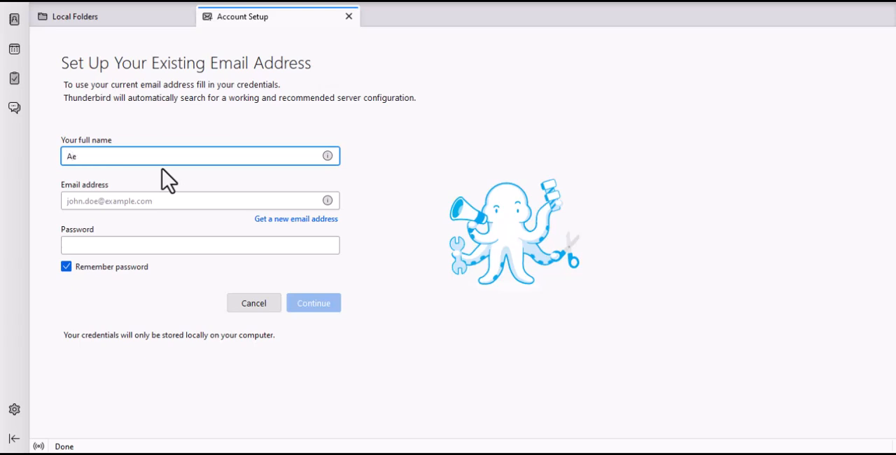
type("smi")
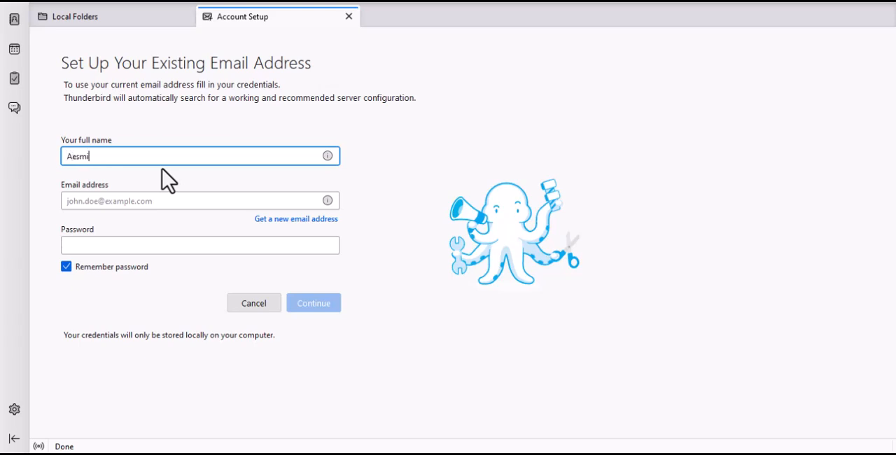
type("Africa")
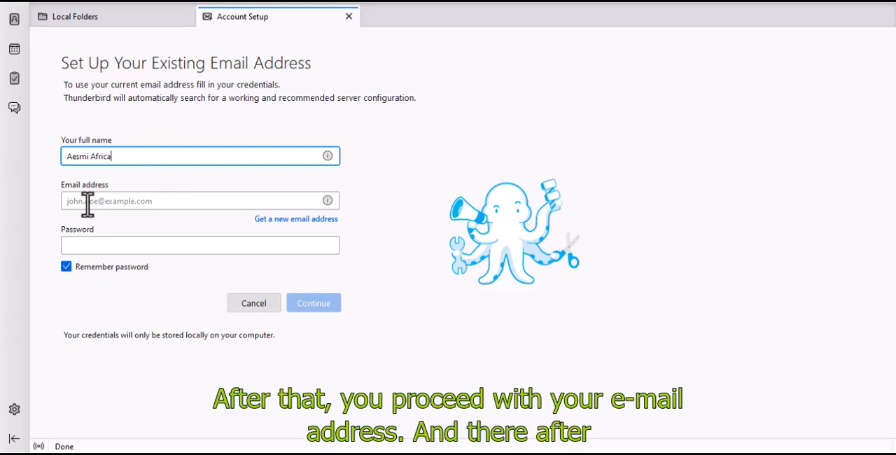
right_click(89, 202)
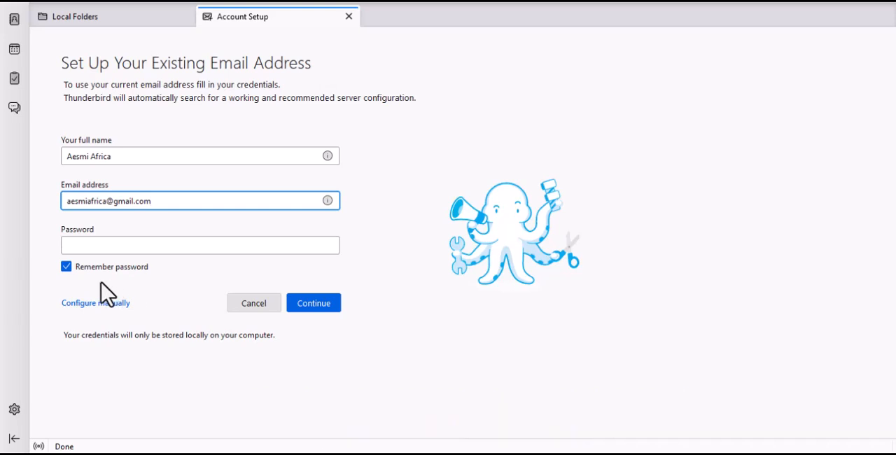
left_click(199, 246)
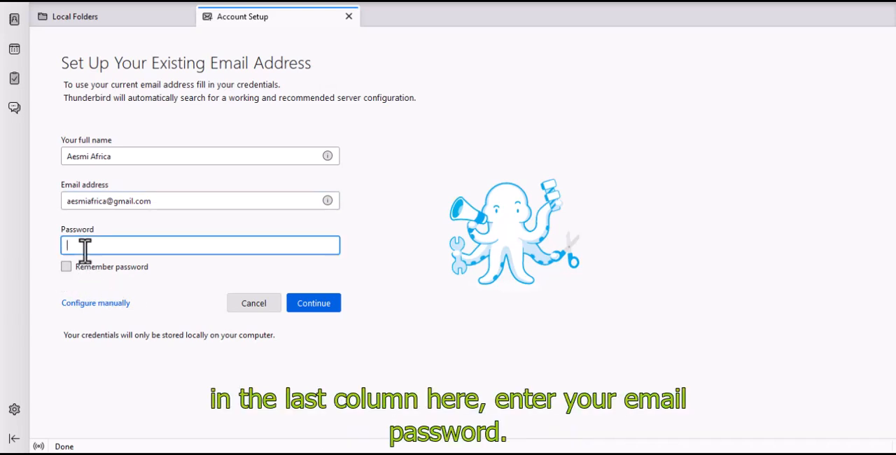
type("•")
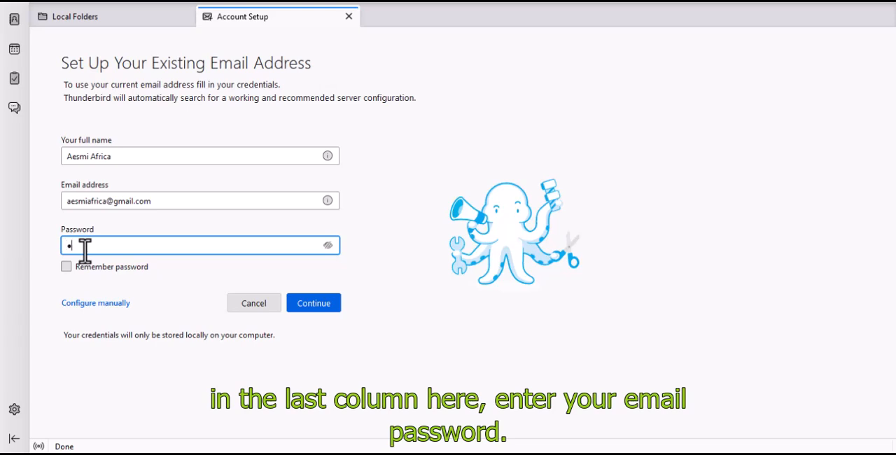
type("password")
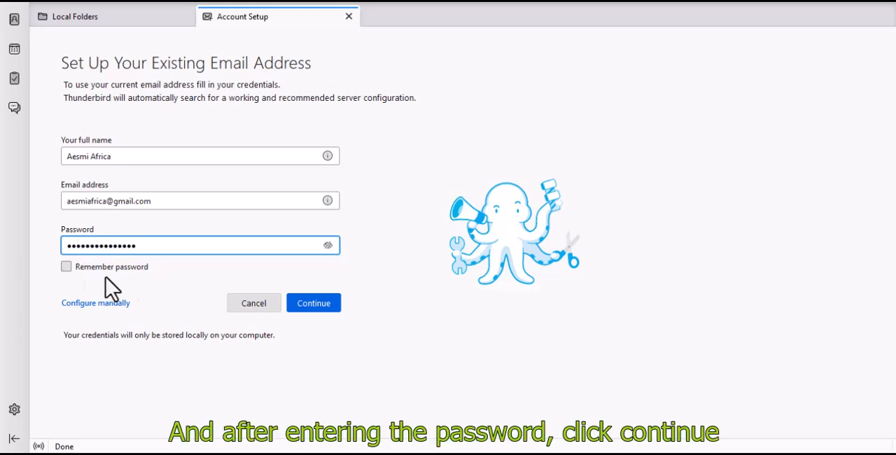
left_click(314, 302)
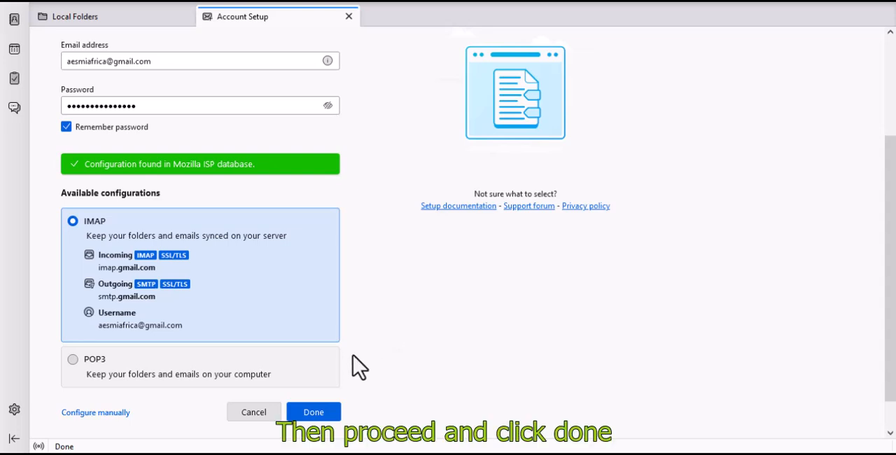
- Create the Gmail account with the IMAP configuration and dismiss the new-messages popup
left_click(313, 412)
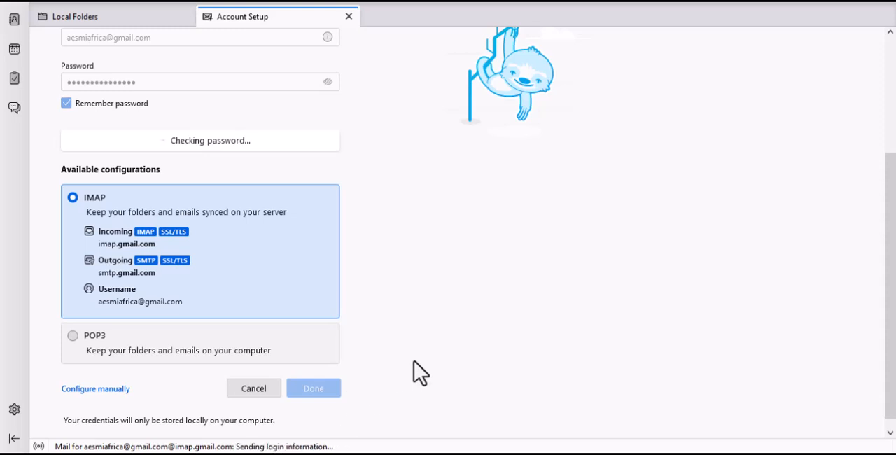
left_click(315, 388)
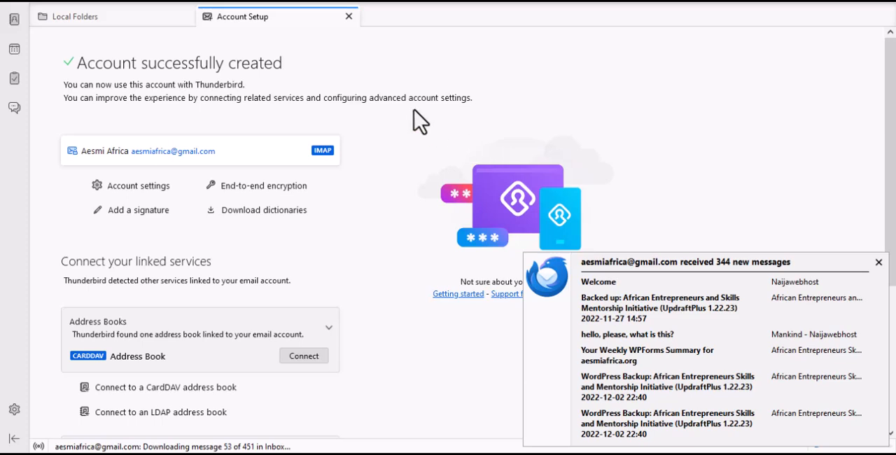
mouse_move(824, 280)
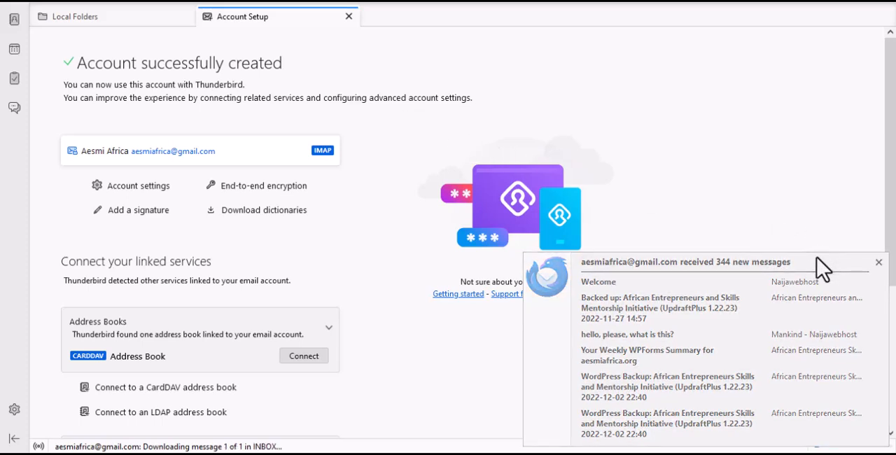
left_click(876, 262)
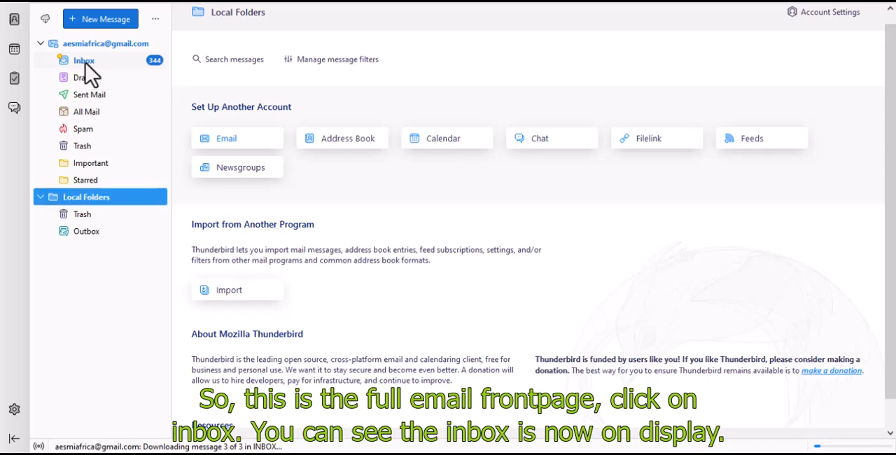
- Open the 3/31/2023 WordPress Backup email from the Gmail inbox in its own tab
left_click(84, 60)
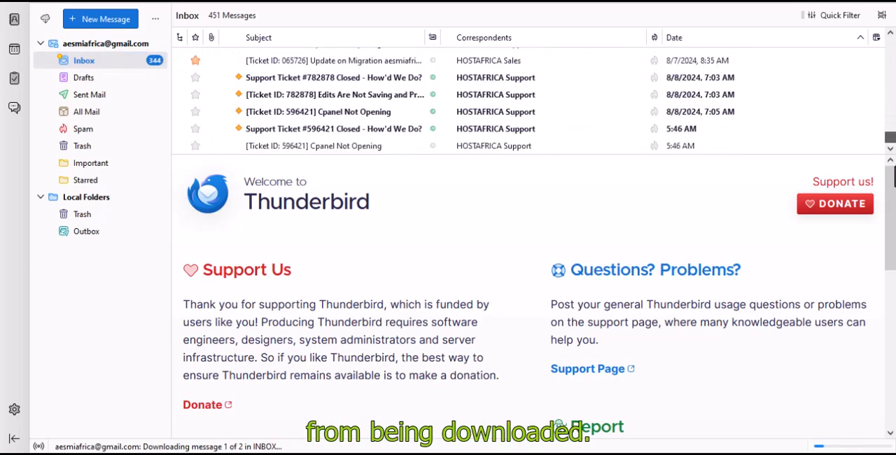
mouse_move(609, 221)
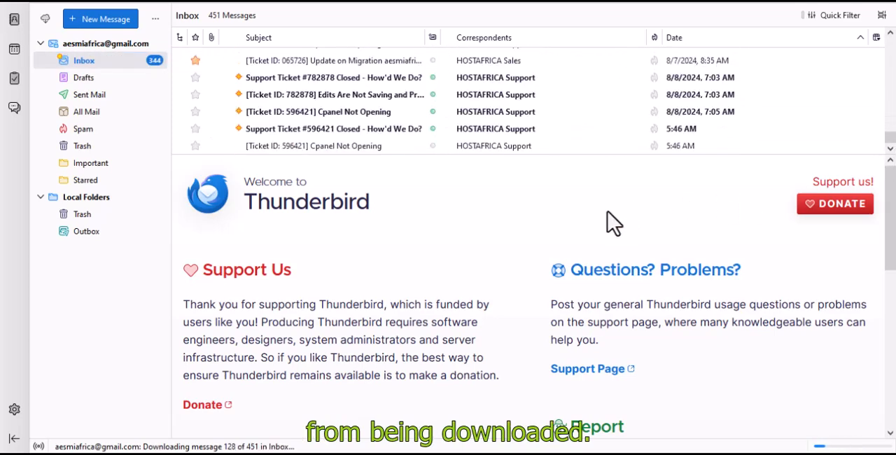
mouse_move(479, 273)
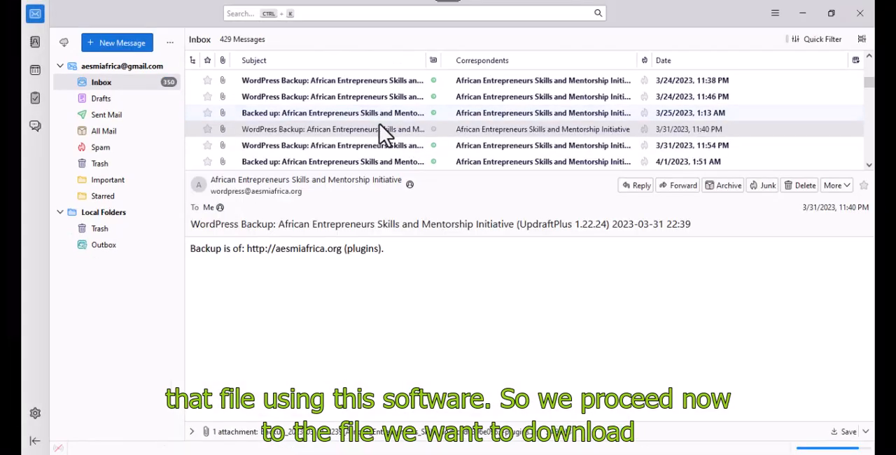
left_click(333, 128)
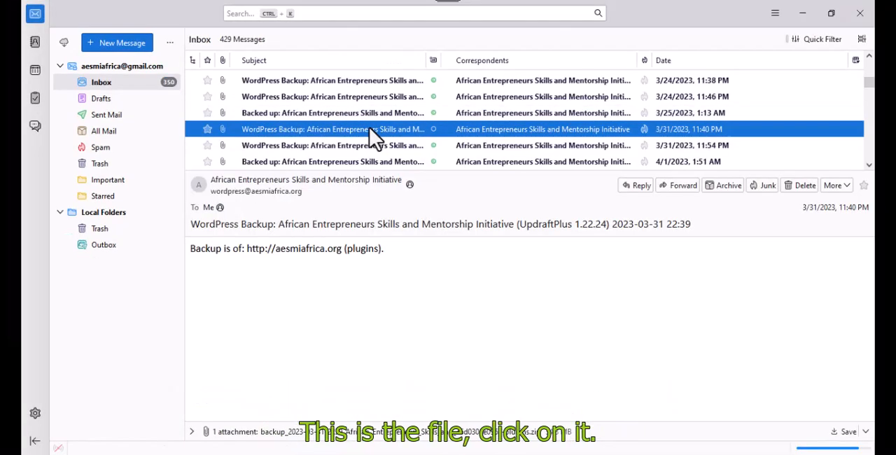
right_click(375, 128)
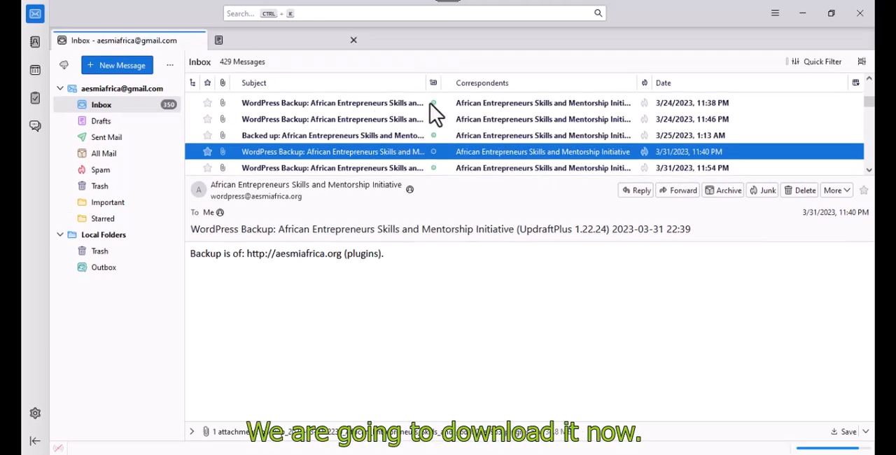
double_click(332, 151)
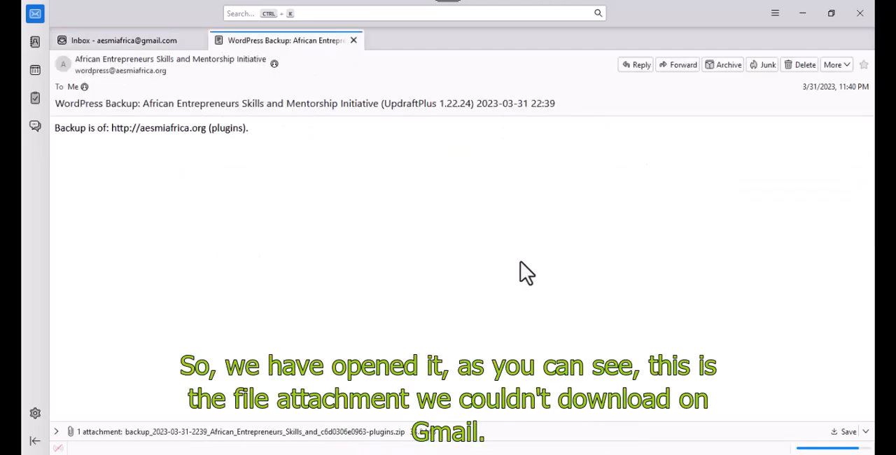
mouse_move(327, 389)
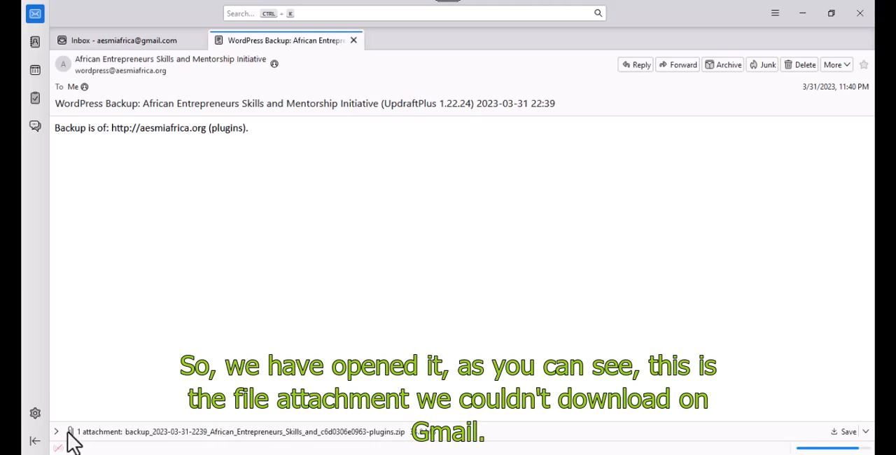
- Open the 34.8 MB backup zip attachment and choose Save File
left_click(58, 430)
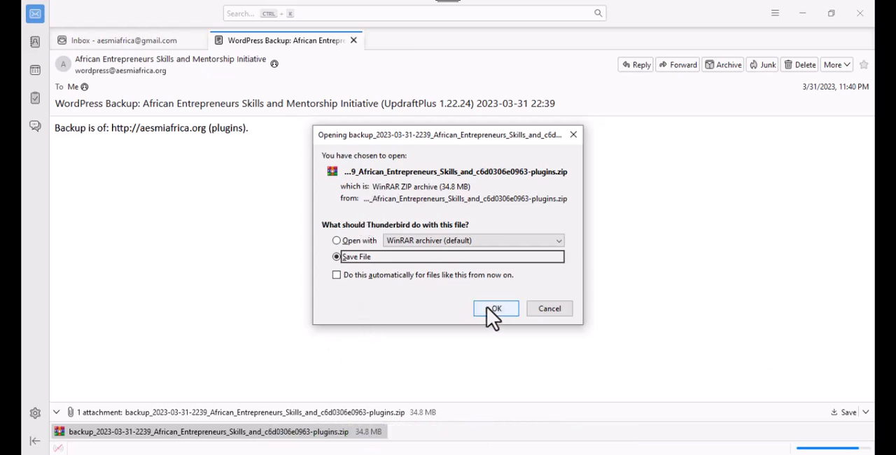
mouse_move(501, 325)
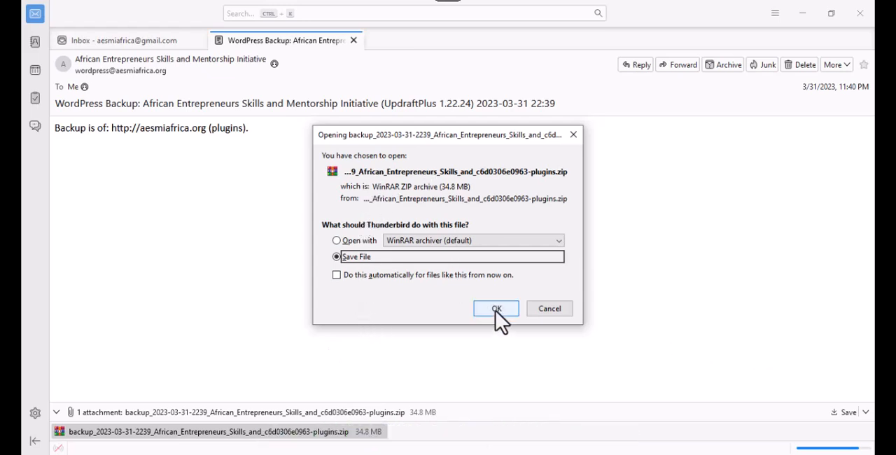
- Confirm saving the backup zip and save it into the Downloads folder
left_click(496, 308)
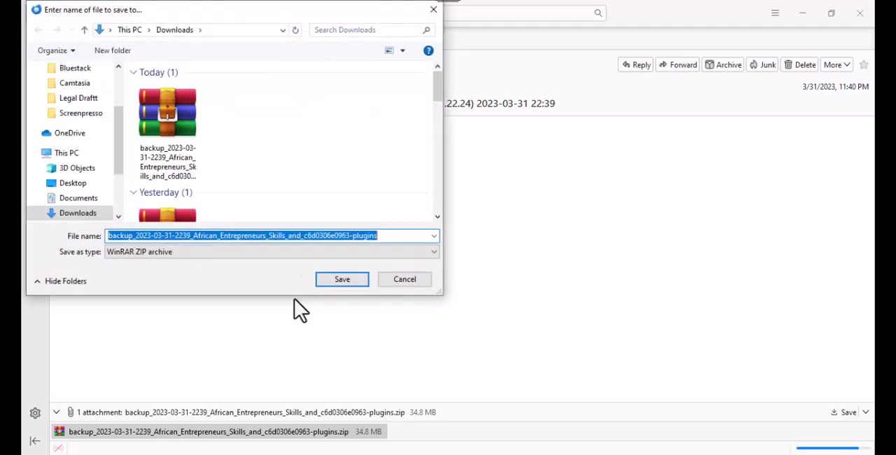
left_click(341, 280)
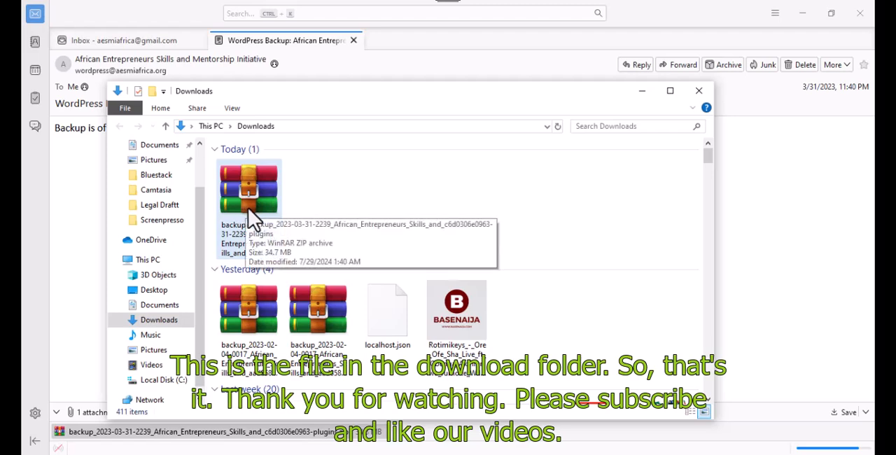
mouse_move(638, 104)
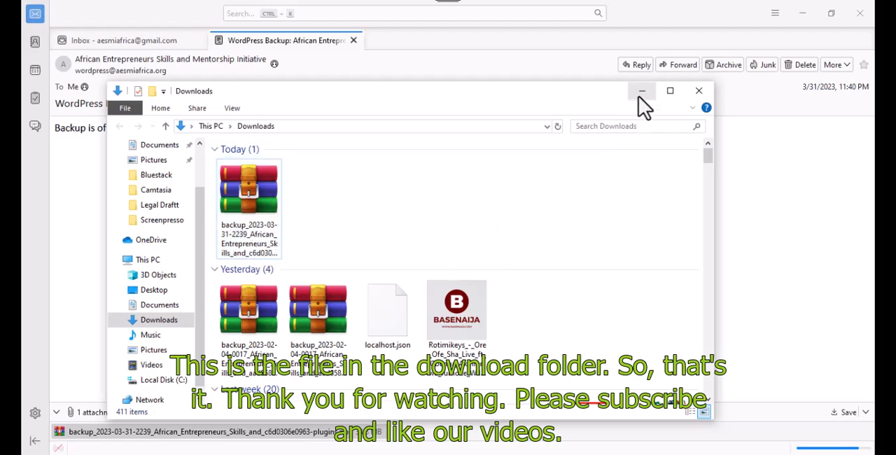